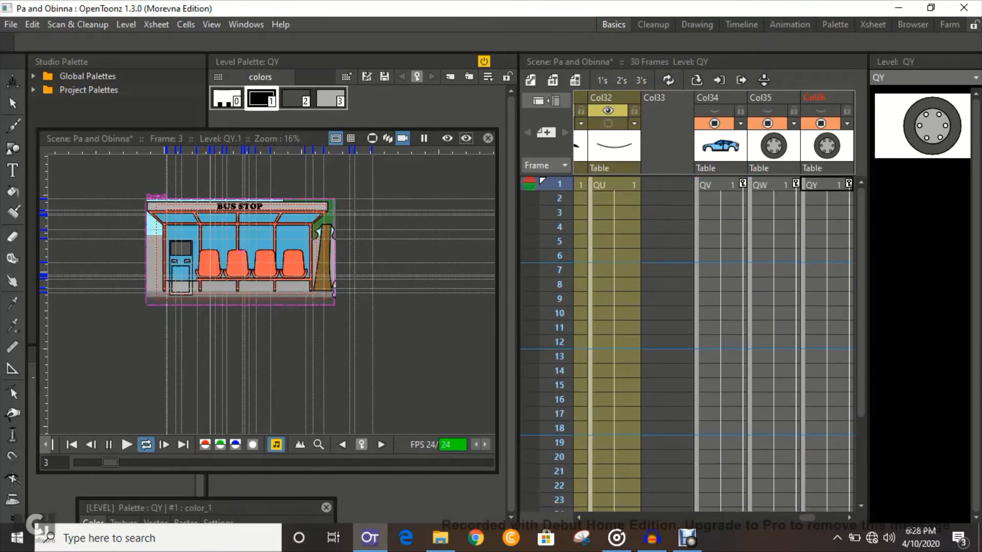
# - Preview the scene animation, pick wheel cell QW, and return to frame 1
pyautogui.click(127, 445)
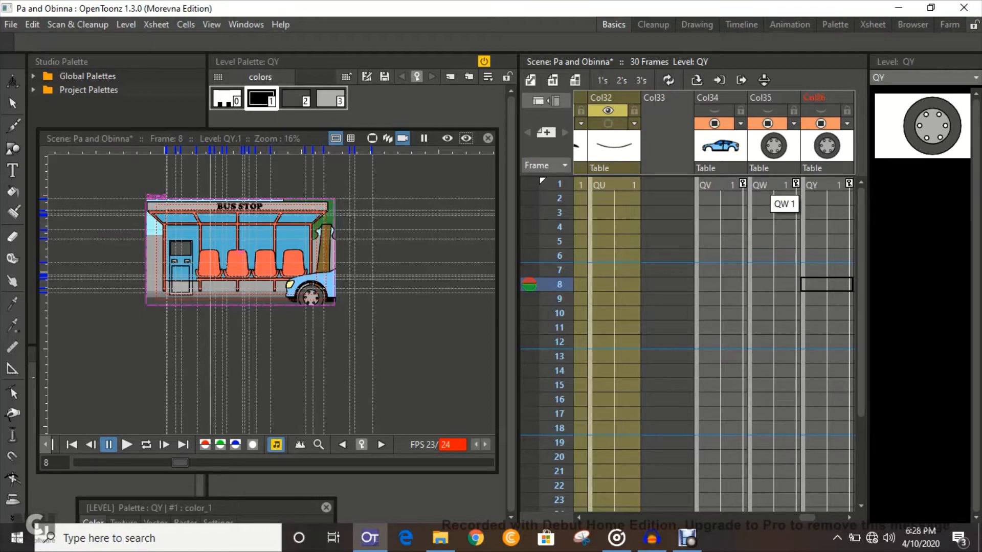
pyautogui.click(772, 185)
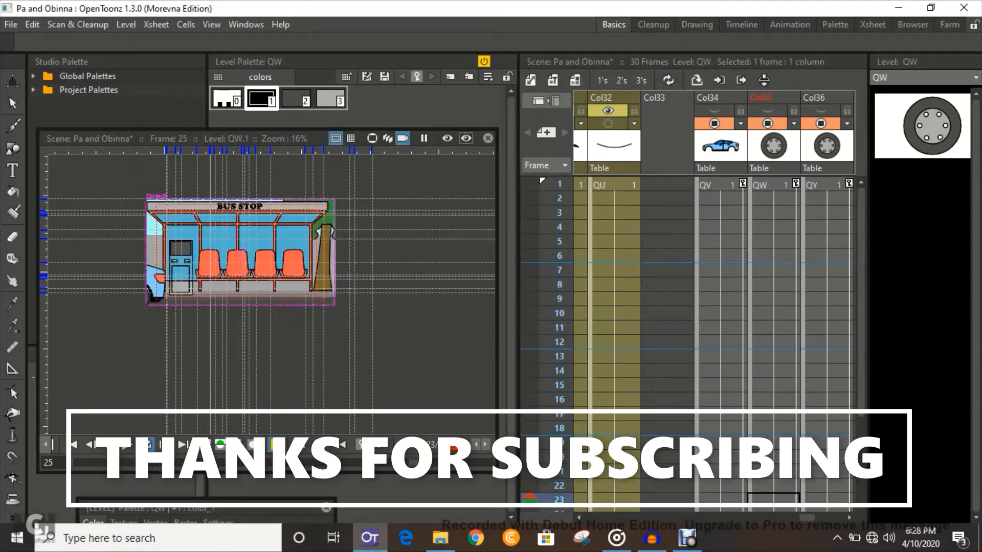
pyautogui.click(541, 313)
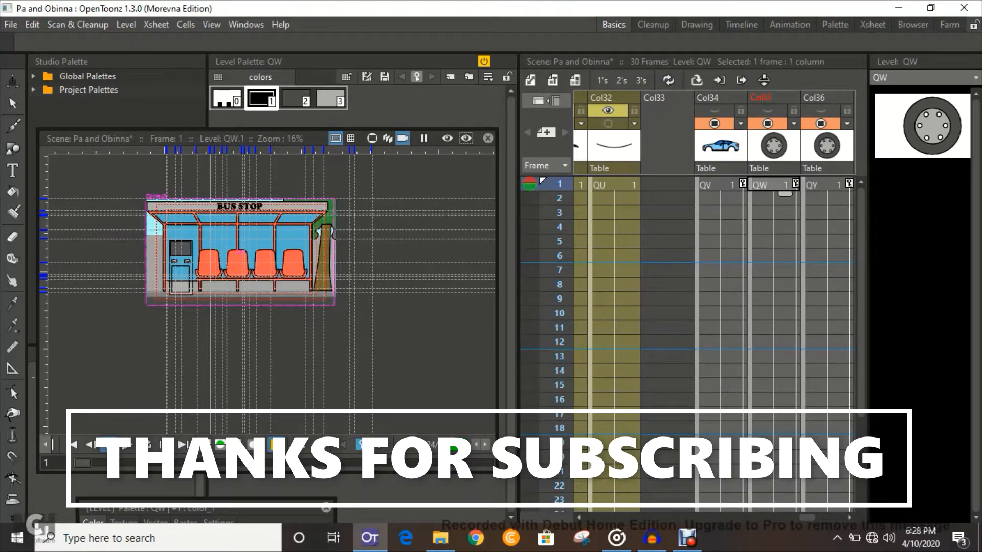
pyautogui.hscroll(3)
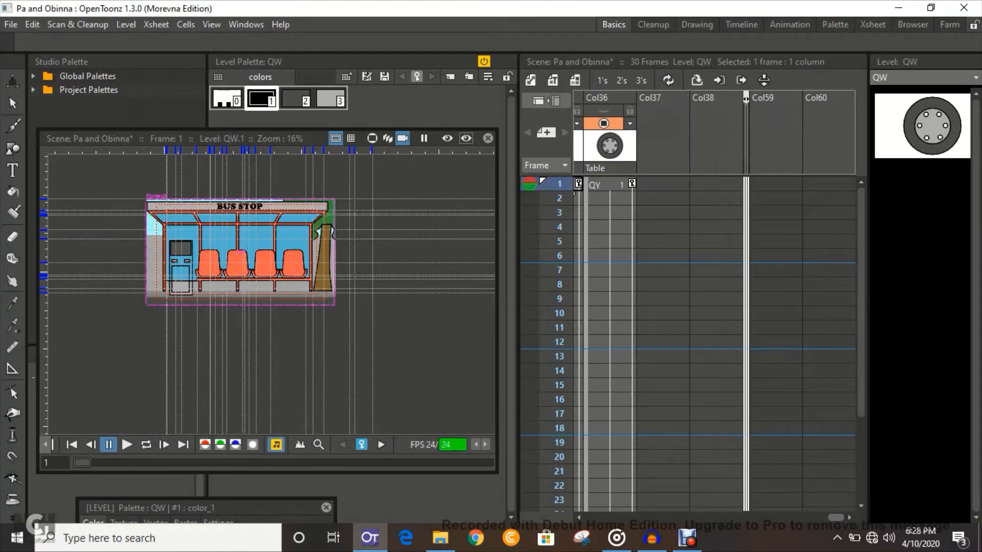
pyautogui.hscroll(-3)
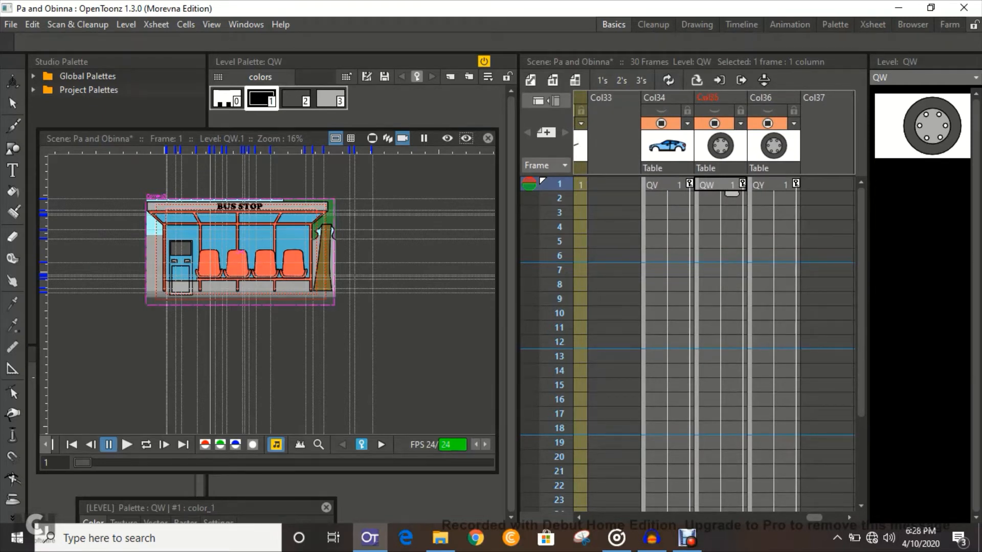
pyautogui.hscroll(3)
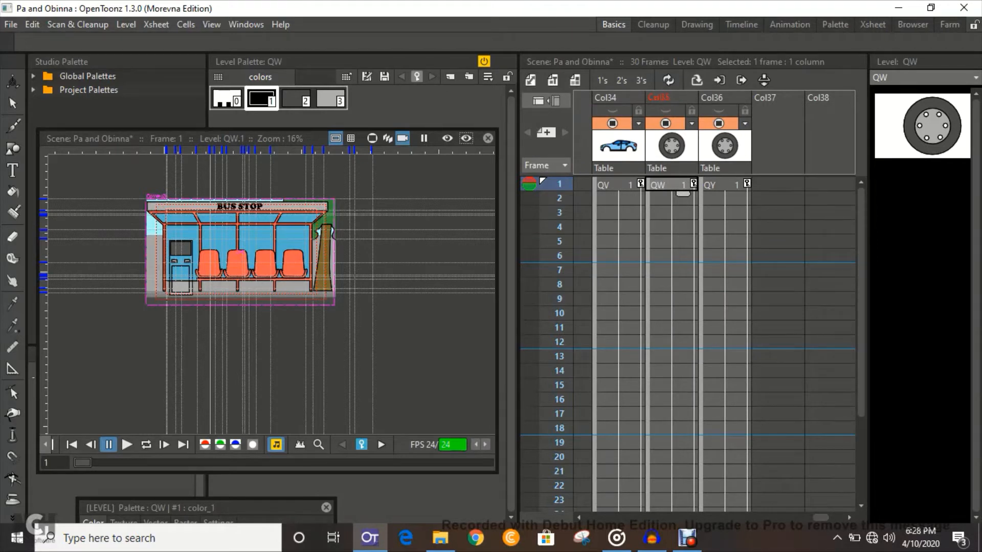
# - Select the QY wheel and QV car body cells, then show the whole scene again
pyautogui.click(721, 184)
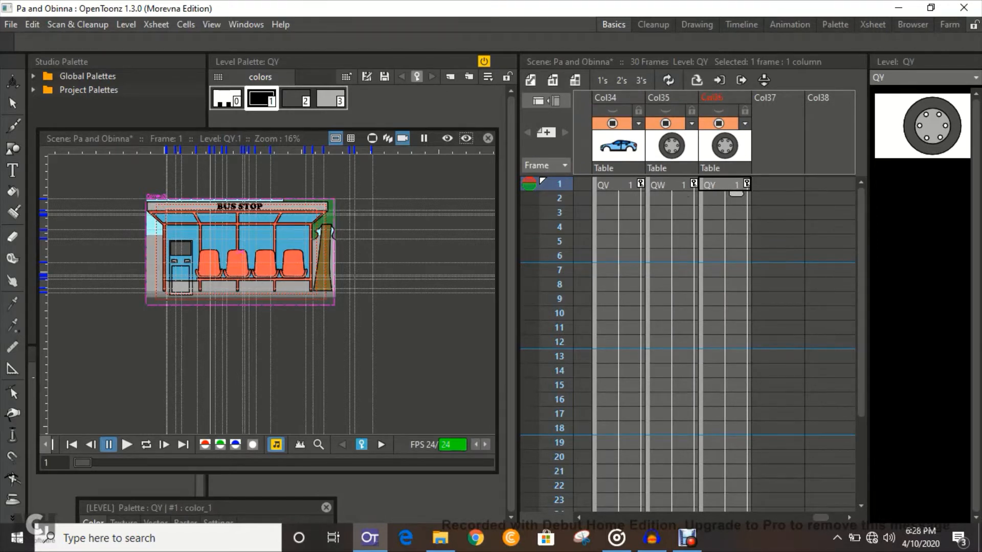
pyautogui.click(617, 184)
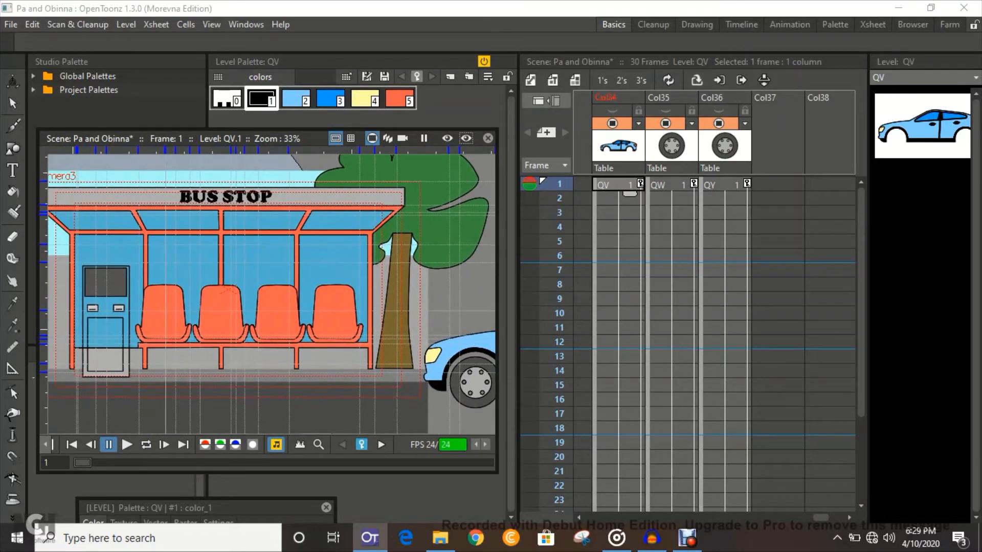
pyautogui.scroll(-3)
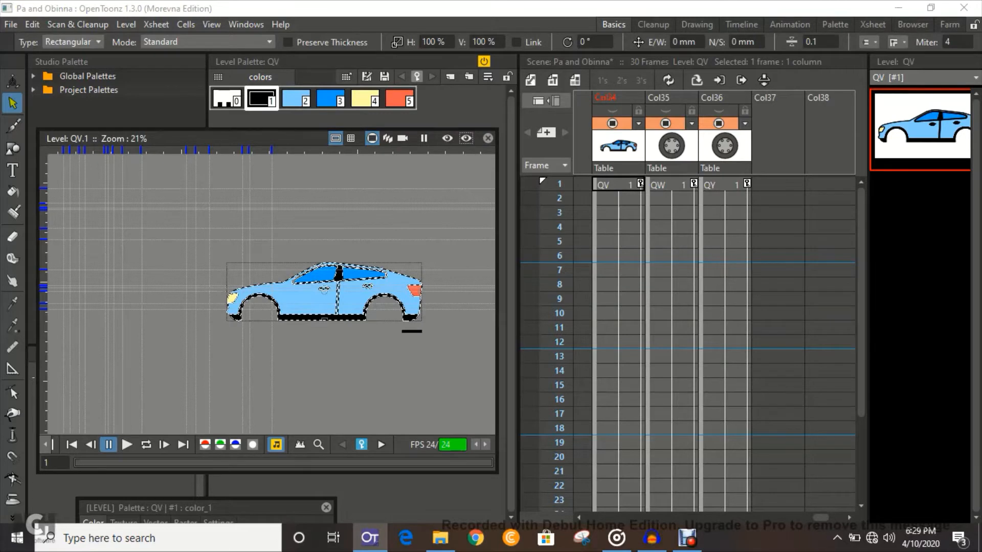
pyautogui.click(670, 184)
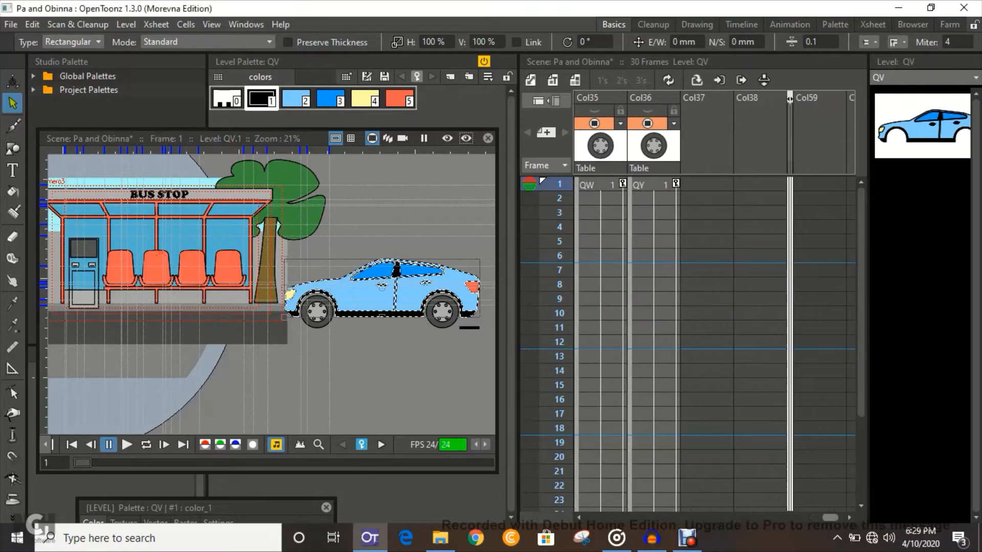
# - Copy the QV car body and QW, QY wheels into new columns RC, RD and RE
pyautogui.hscroll(3)
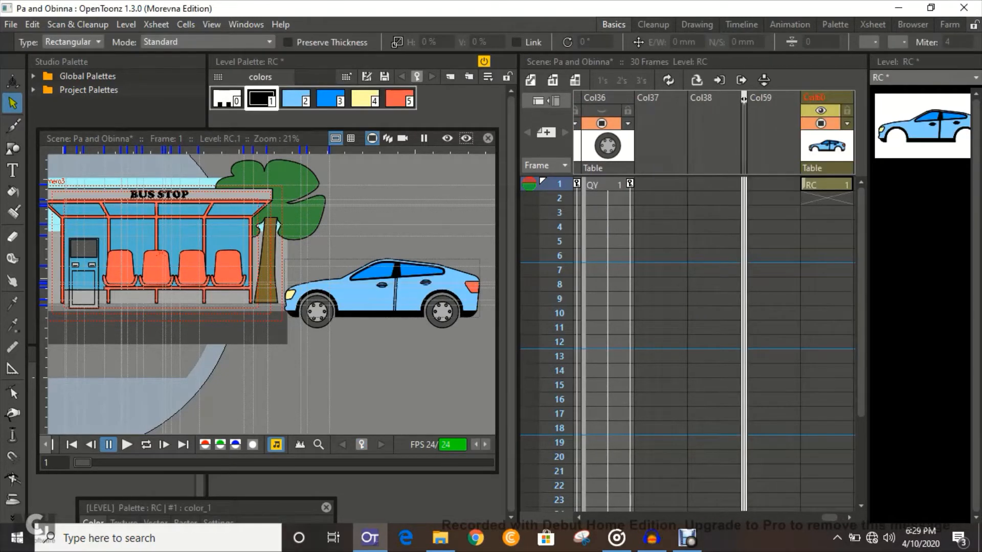
pyautogui.hscroll(-3)
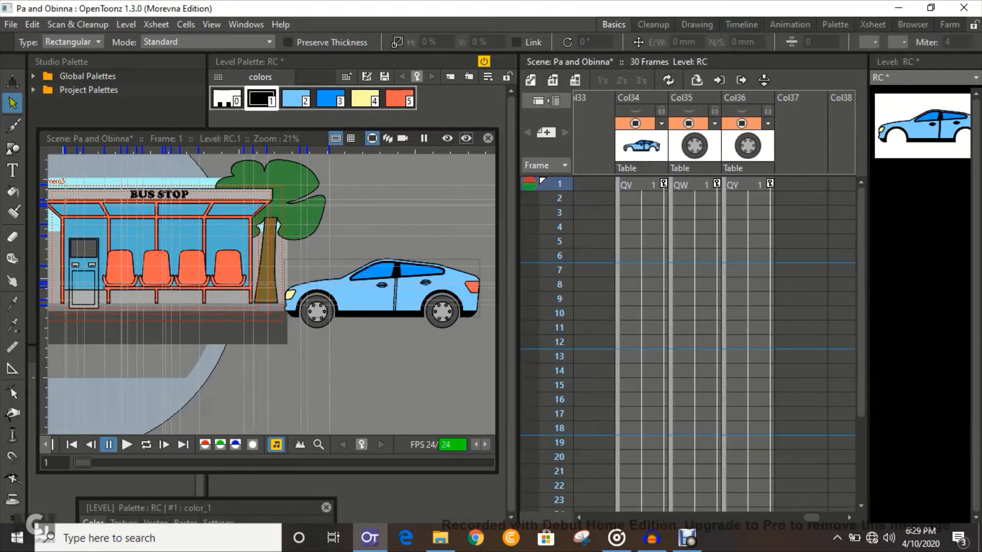
pyautogui.click(694, 184)
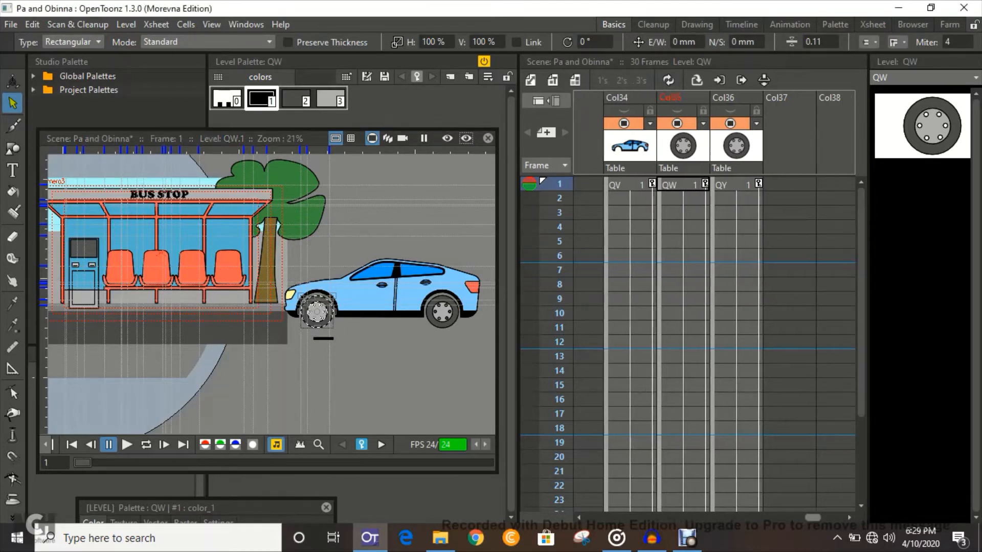
pyautogui.hscroll(3)
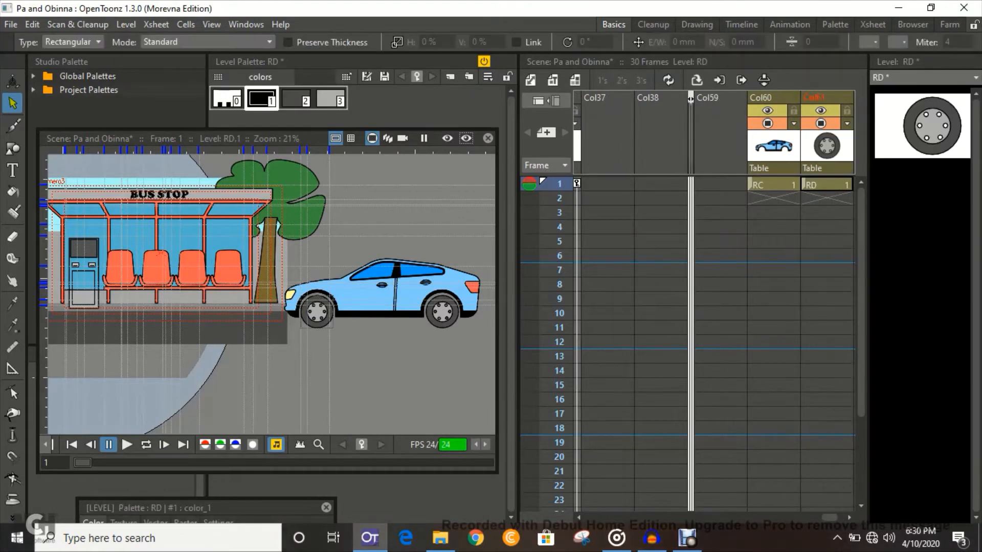
pyautogui.hscroll(-3)
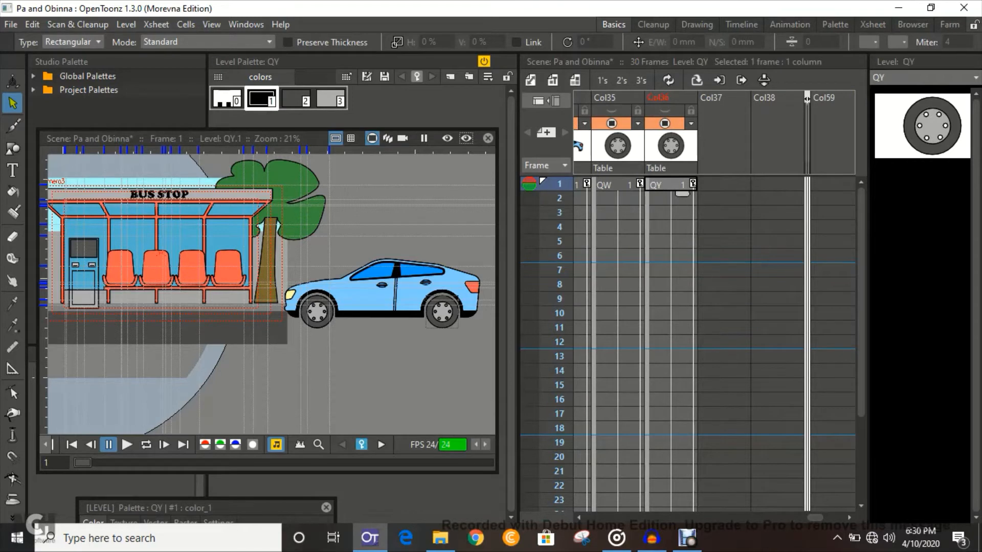
pyautogui.click(441, 313)
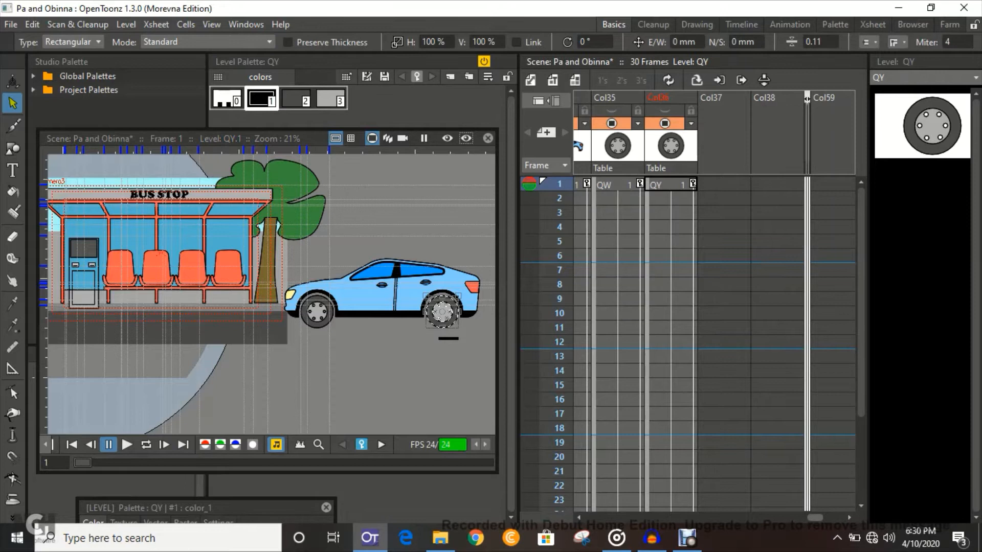
pyautogui.hscroll(3)
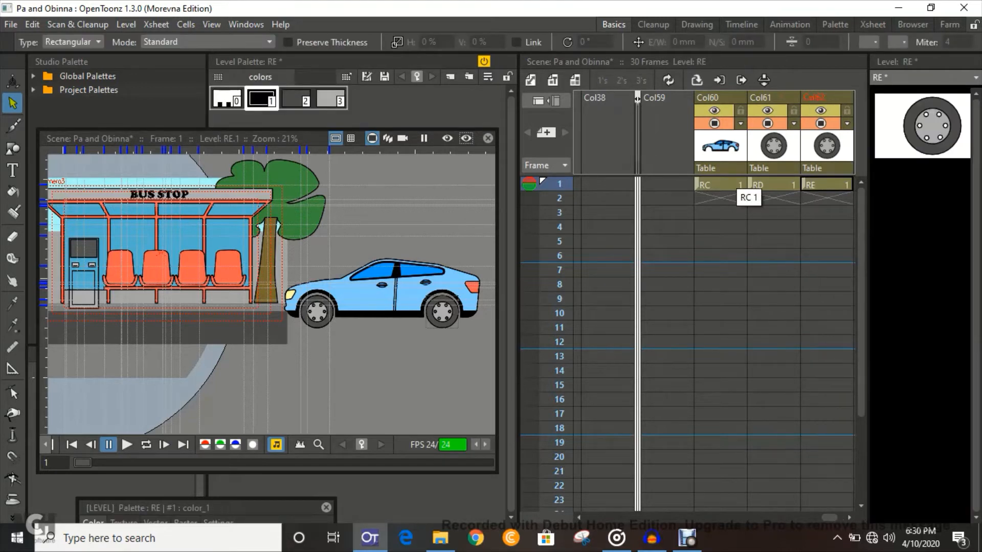
pyautogui.click(720, 184)
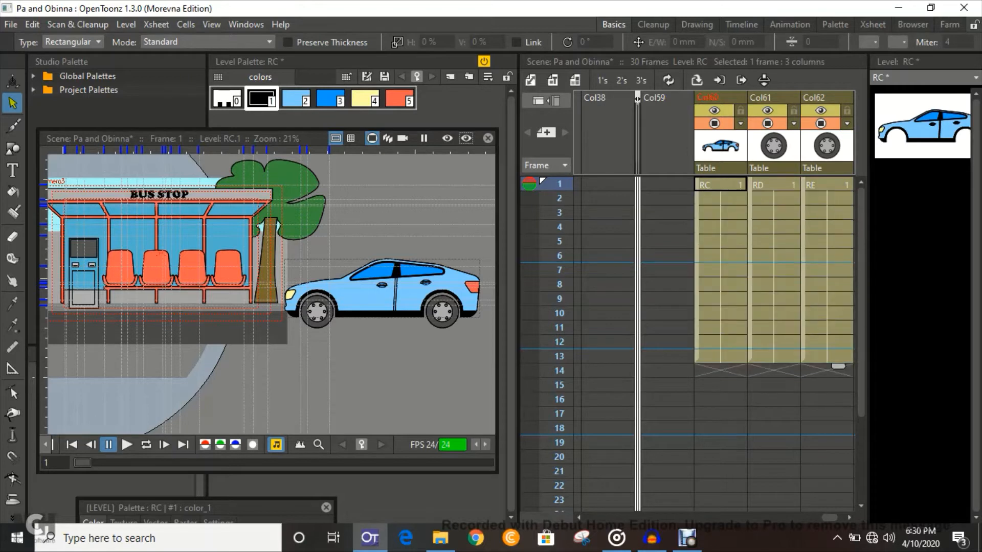
# - Extend the RC, RD and RE cells to frame 30 and select column RD
pyautogui.scroll(-3)
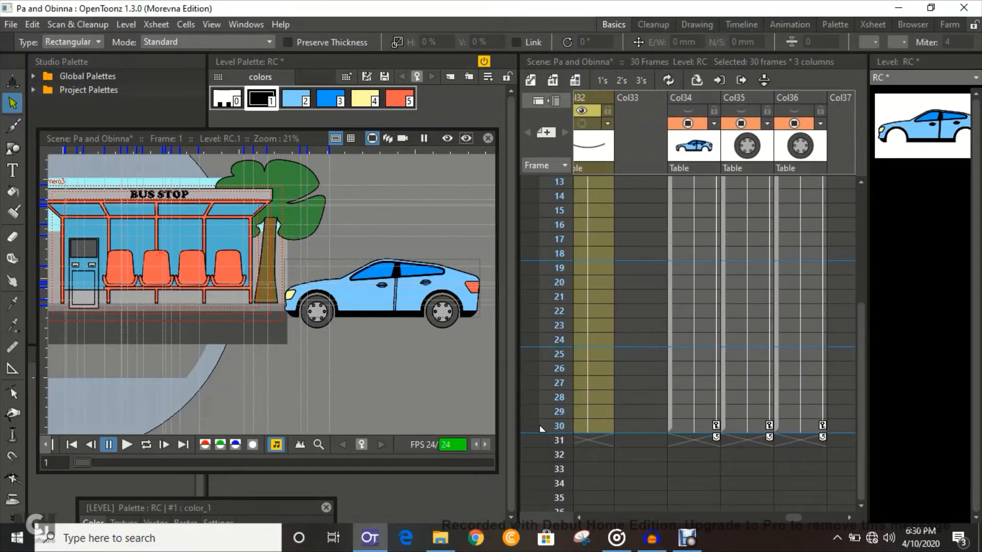
pyautogui.click(691, 97)
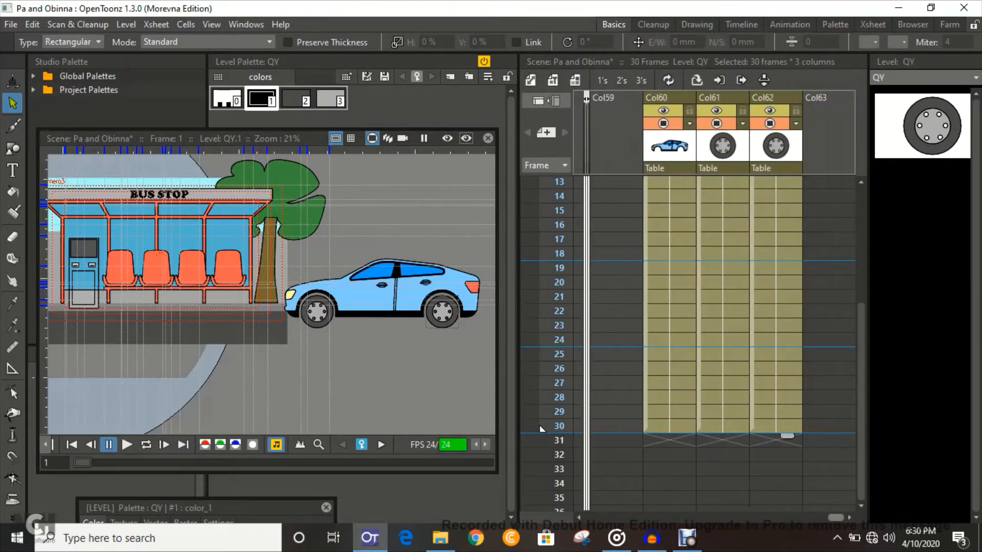
pyautogui.scroll(3)
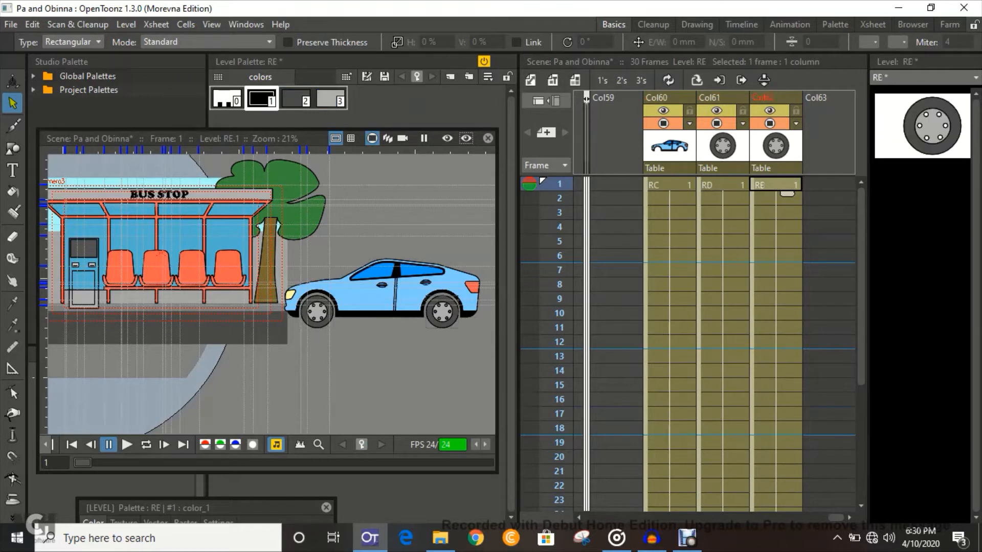
pyautogui.click(722, 184)
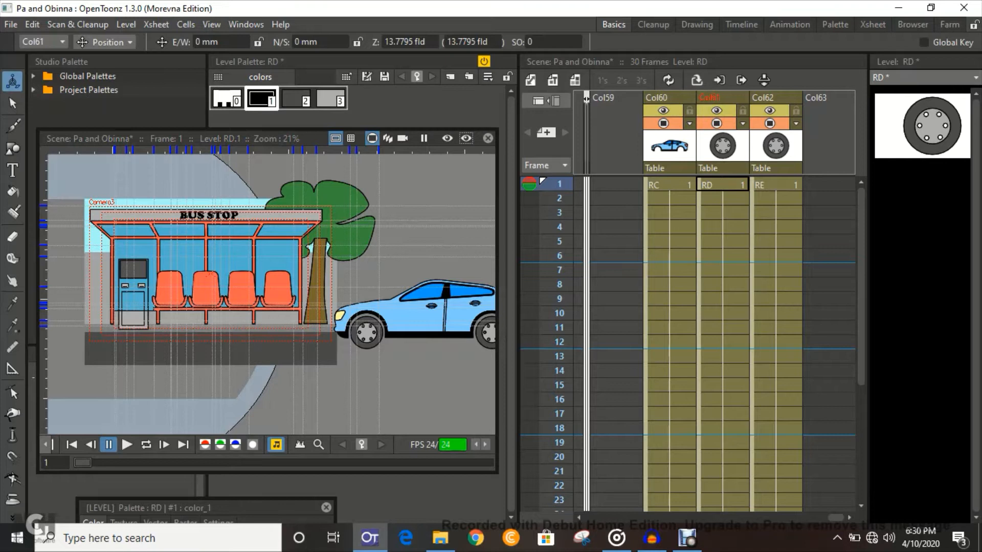
# - Switch the Animate tool to Center and set the RD wheel's pivot on its hub
pyautogui.click(104, 42)
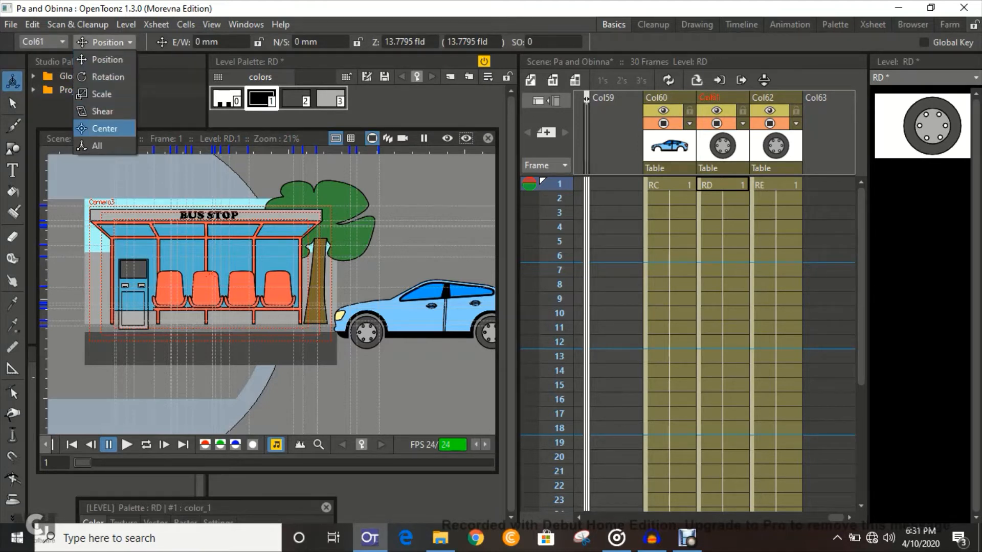
pyautogui.click(104, 128)
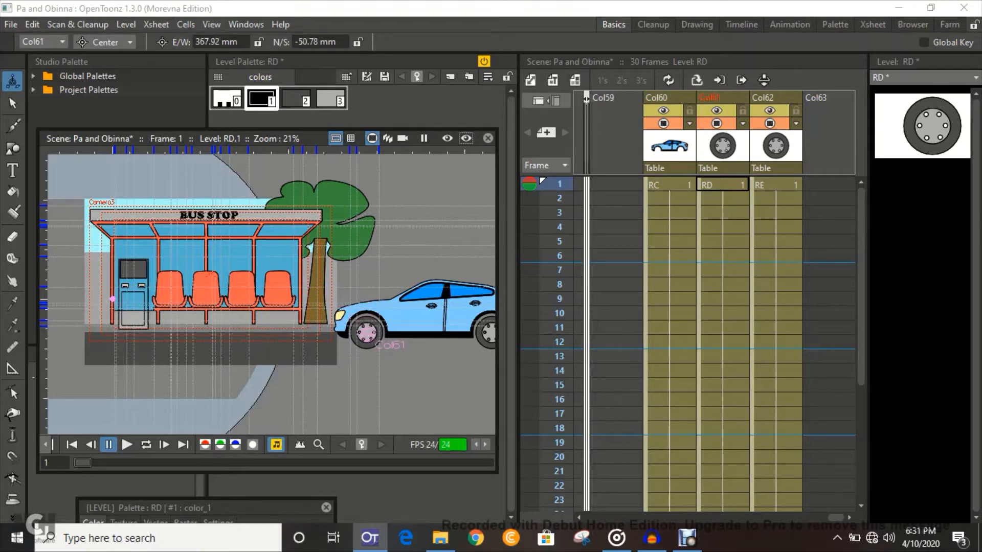
pyautogui.scroll(3)
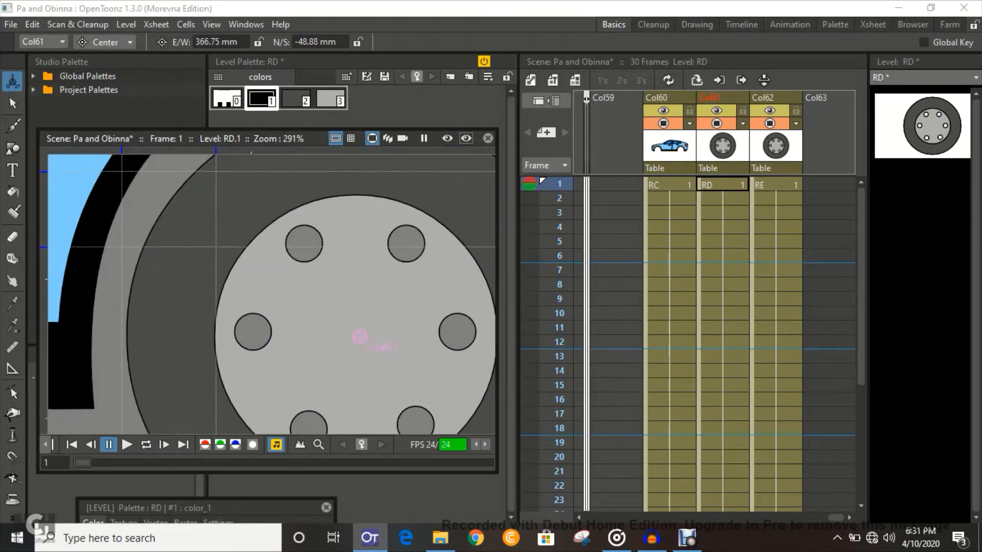
pyautogui.rightClick(373, 338)
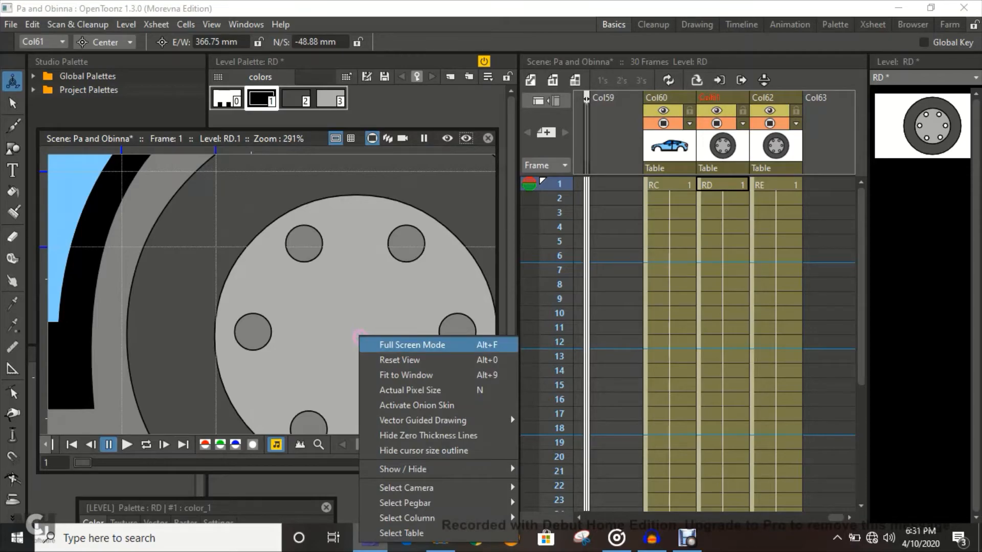
pyautogui.click(412, 344)
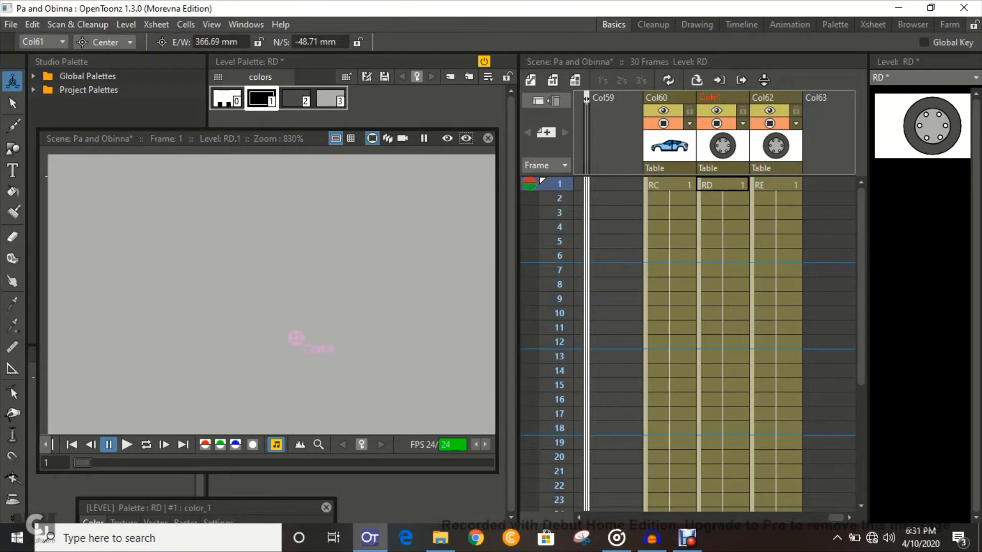
pyautogui.scroll(-3)
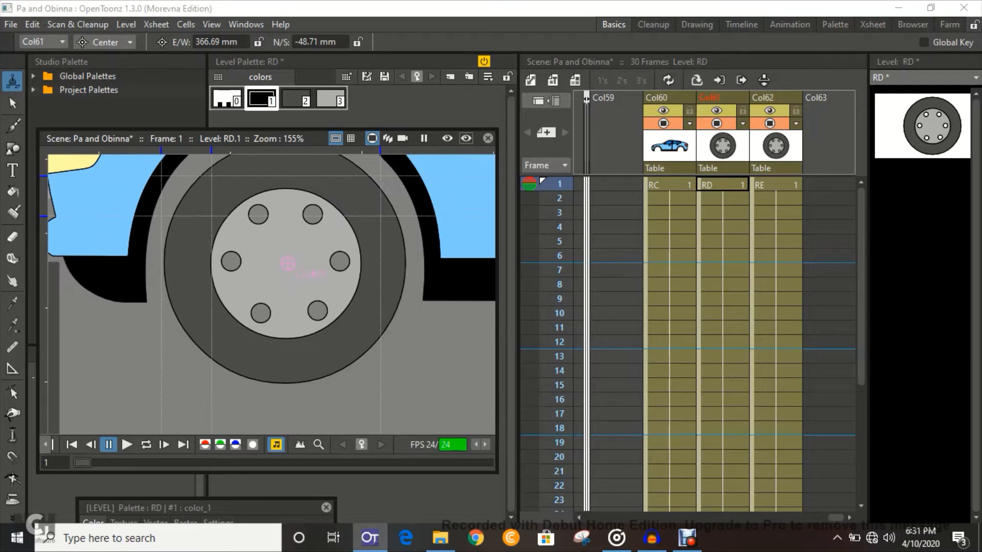
pyautogui.click(775, 185)
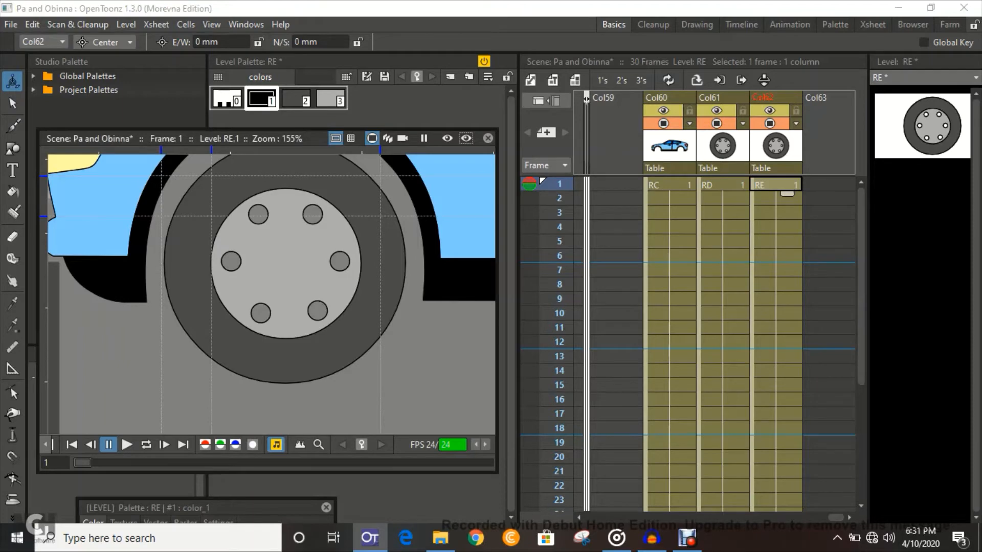
# - Zoom the viewer out until the whole blue car is visible and save the scene
pyautogui.scroll(-3)
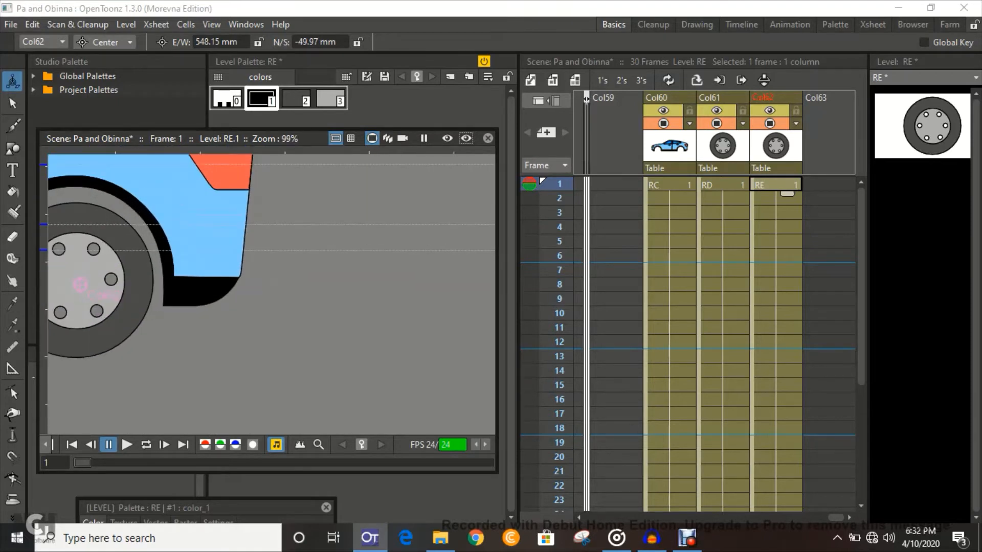
pyautogui.scroll(3)
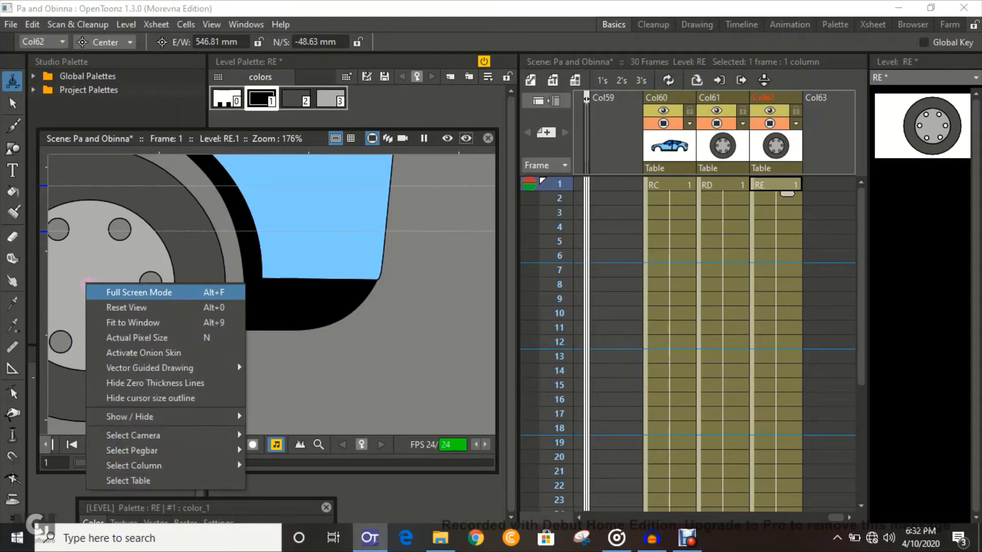
pyautogui.click(139, 292)
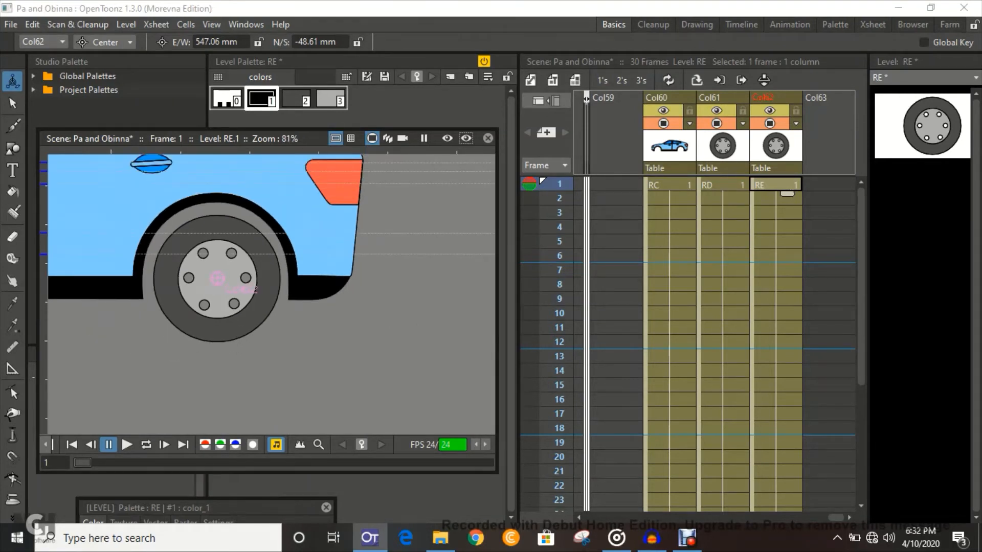
pyautogui.scroll(-3)
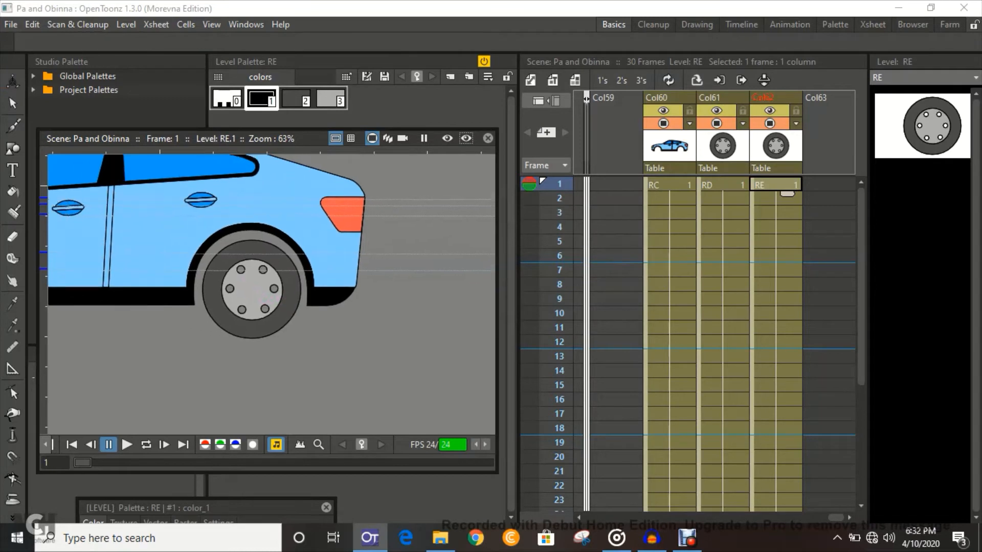
pyautogui.scroll(-3)
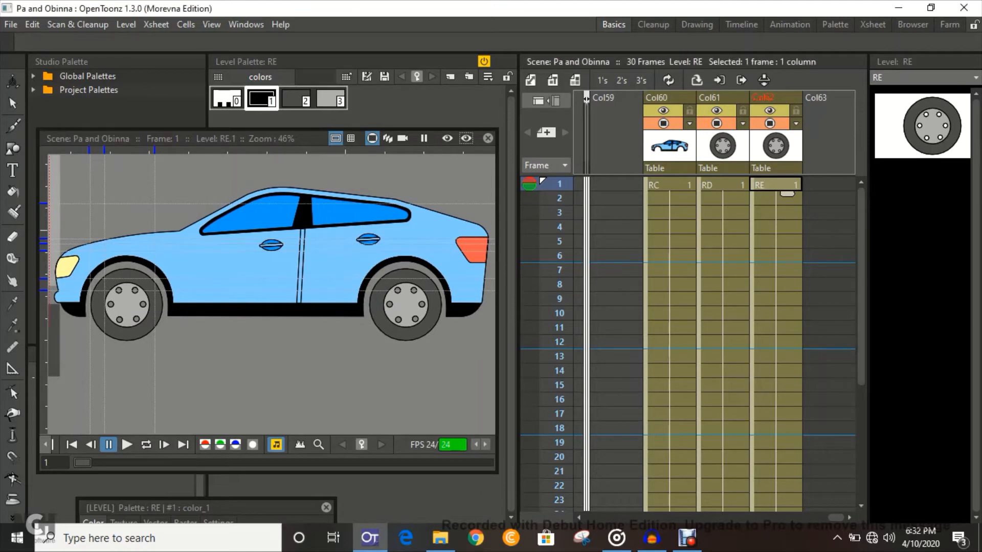
# - Set a rotation of 500 on the RD wheel column at frame 30
pyautogui.click(723, 184)
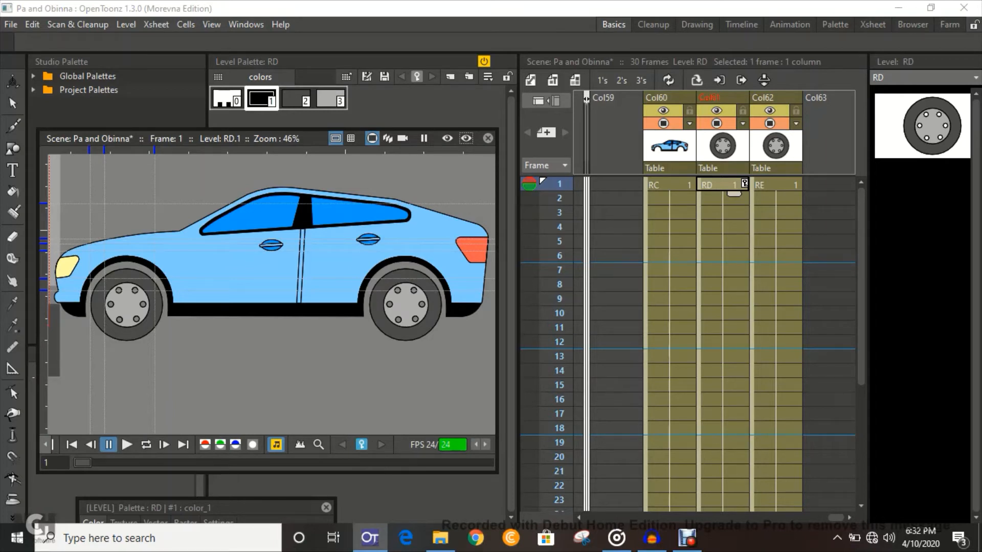
pyautogui.scroll(-3)
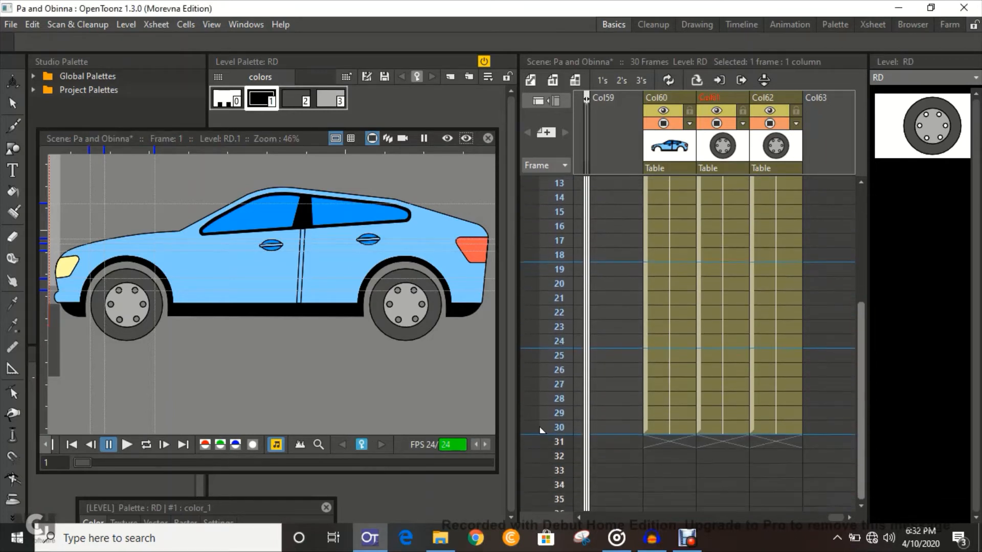
pyautogui.click(559, 426)
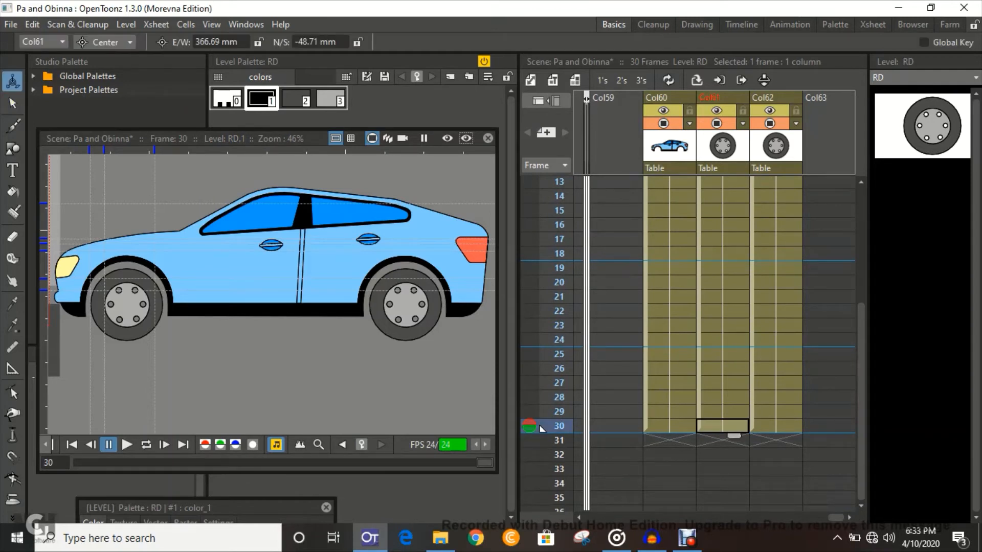
pyautogui.click(104, 41)
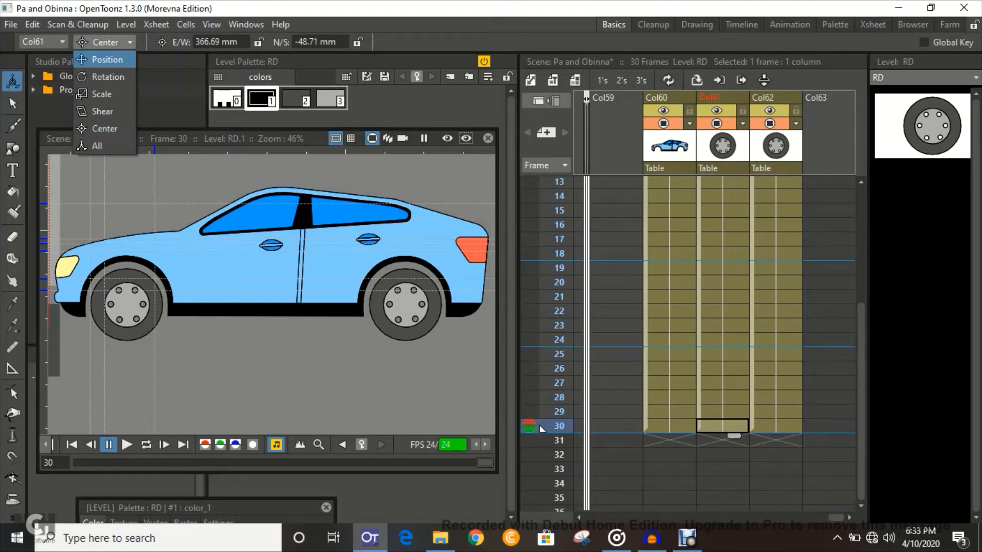
pyautogui.click(103, 76)
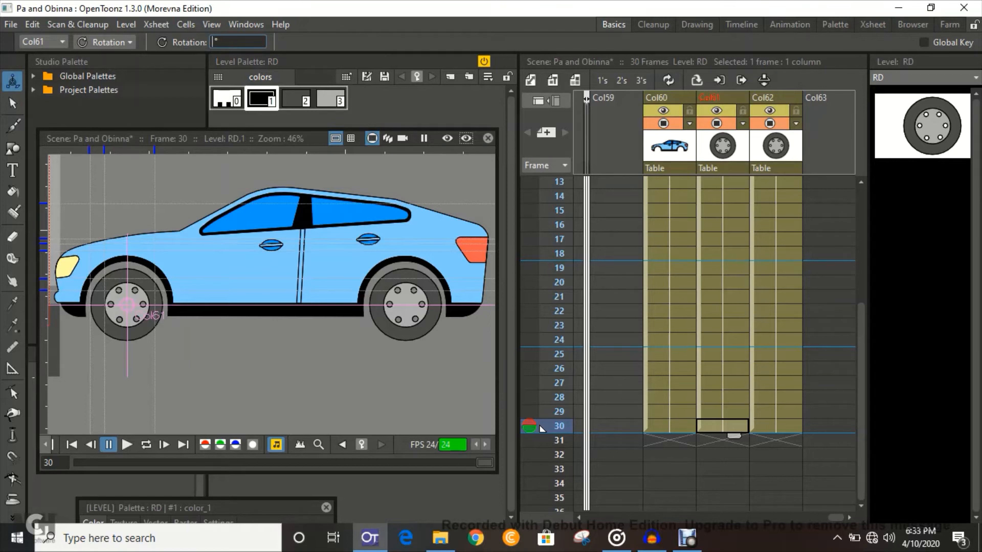
pyautogui.write('500')
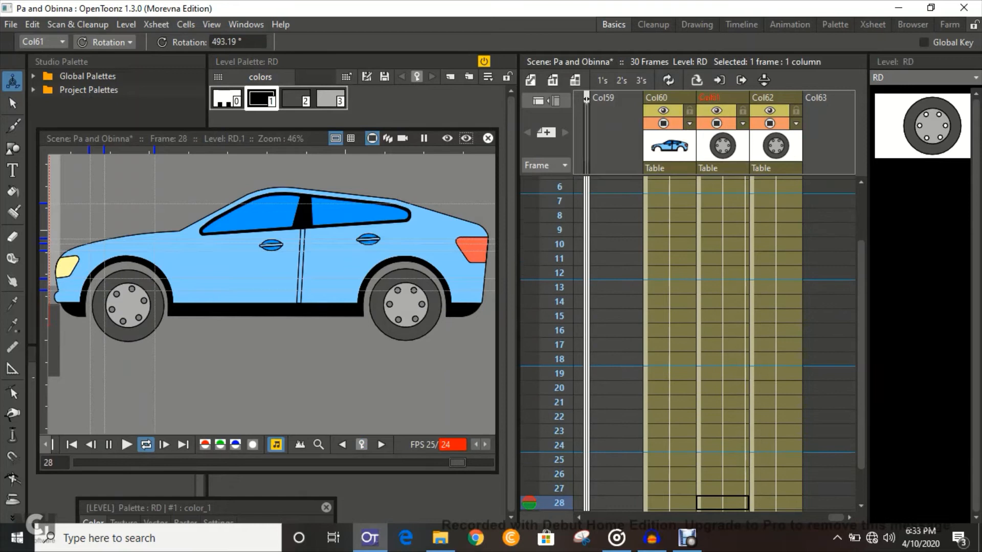
# - Play back the preview to check the spin, then select column RE at frame 1
pyautogui.click(126, 444)
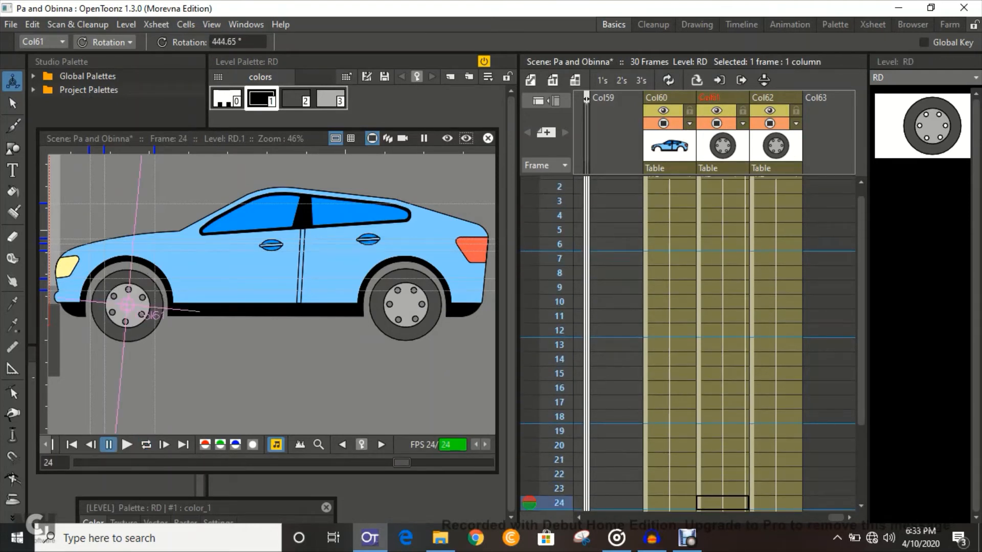
pyautogui.scroll(-3)
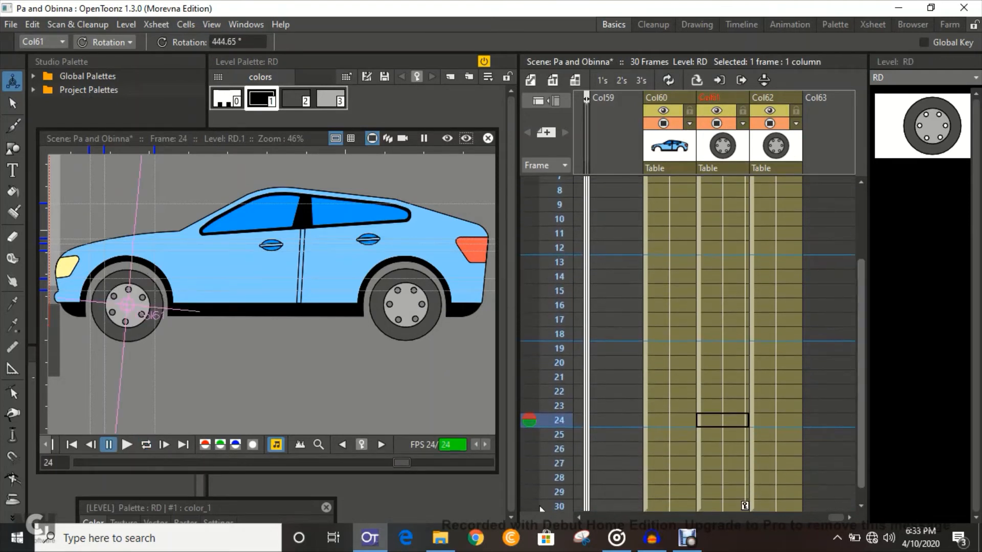
pyautogui.scroll(-3)
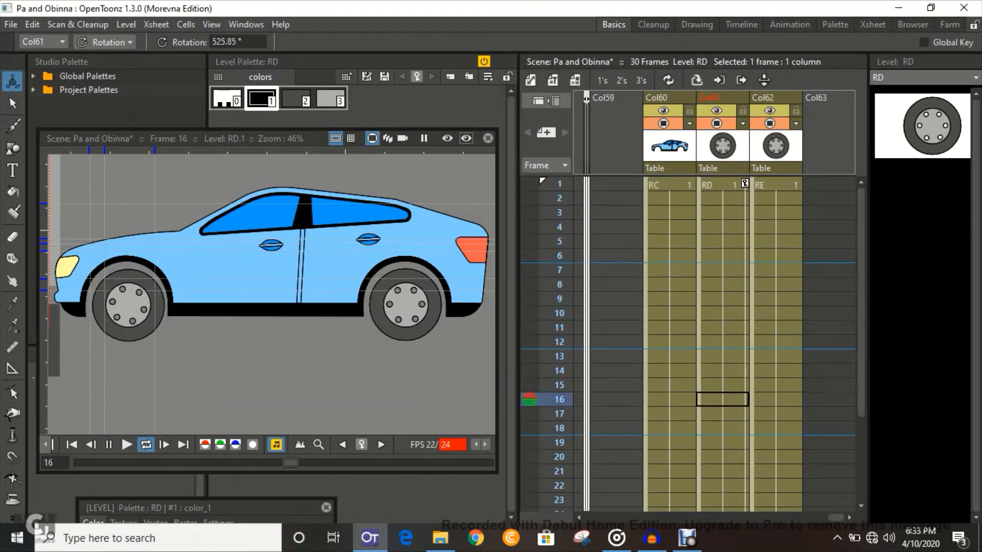
pyautogui.click(126, 446)
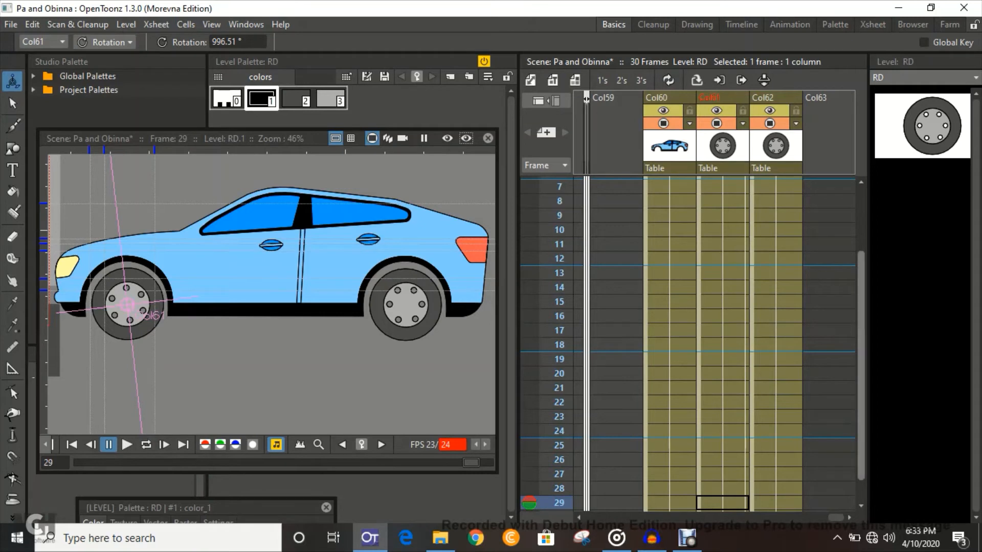
pyautogui.scroll(3)
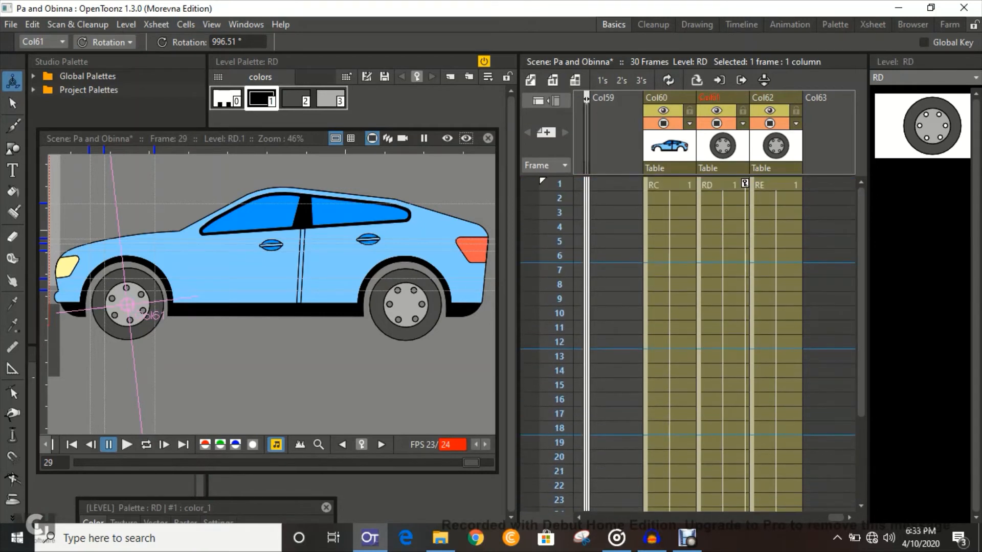
pyautogui.click(776, 184)
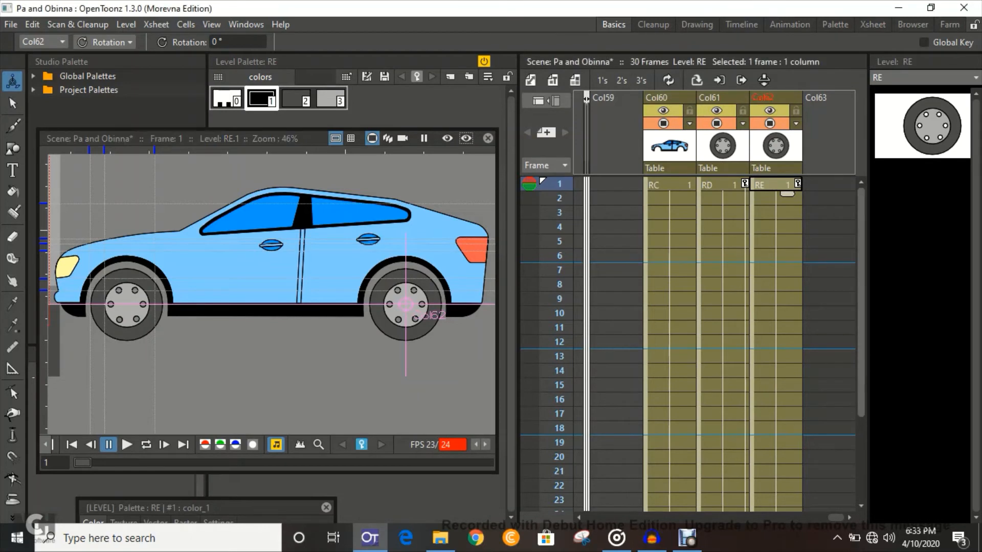
# - Add a rotation key at frame 30 of the RE wheel and preview the spin
pyautogui.scroll(-3)
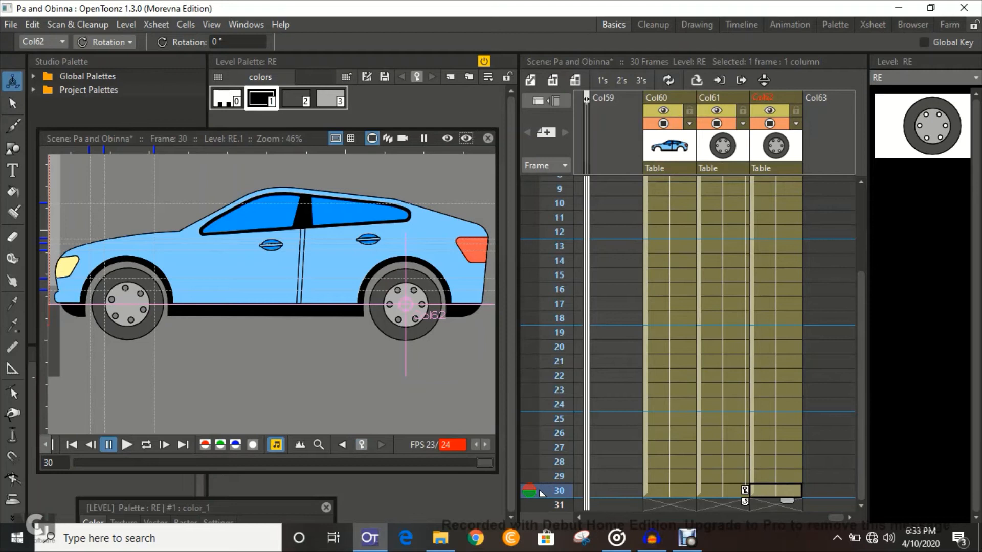
pyautogui.click(238, 42)
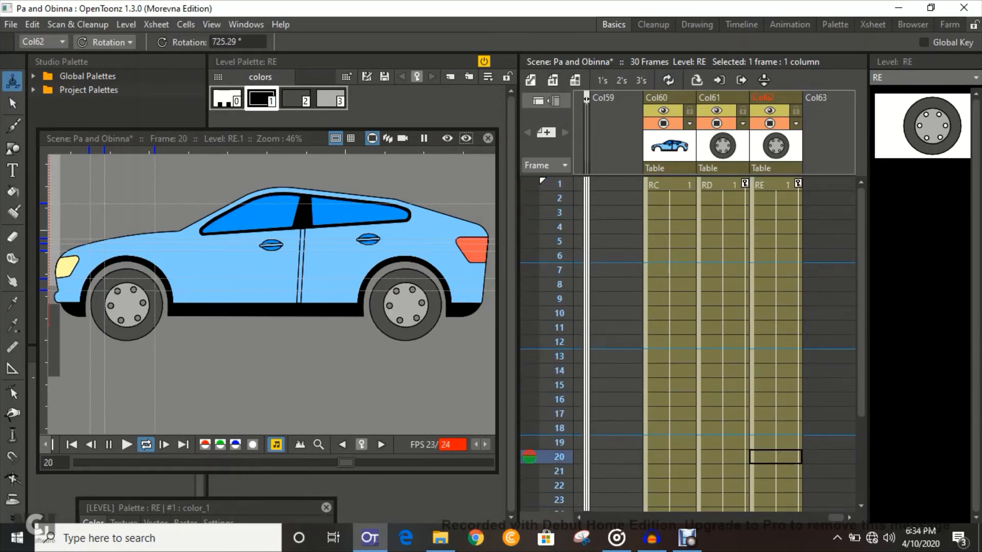
pyautogui.click(559, 255)
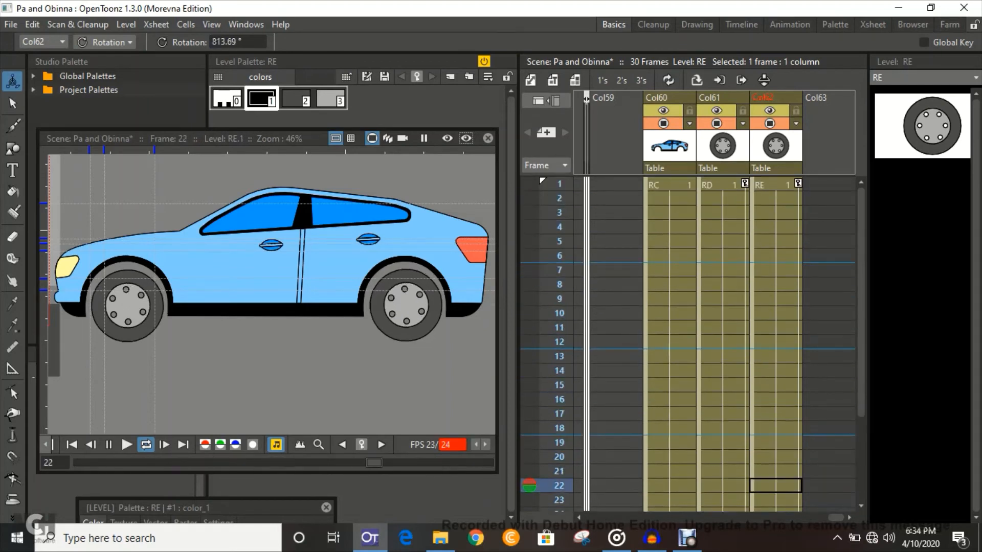
pyautogui.click(126, 445)
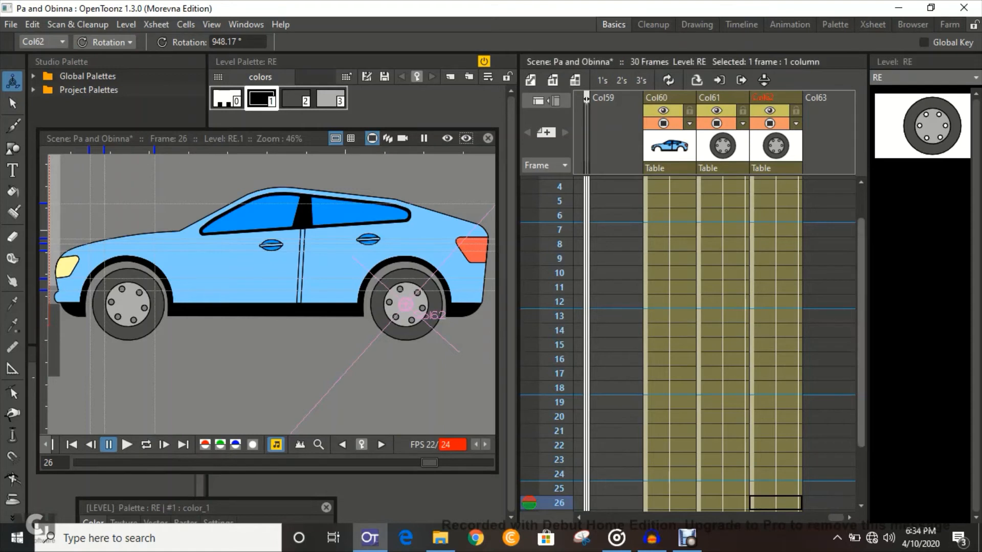
pyautogui.scroll(3)
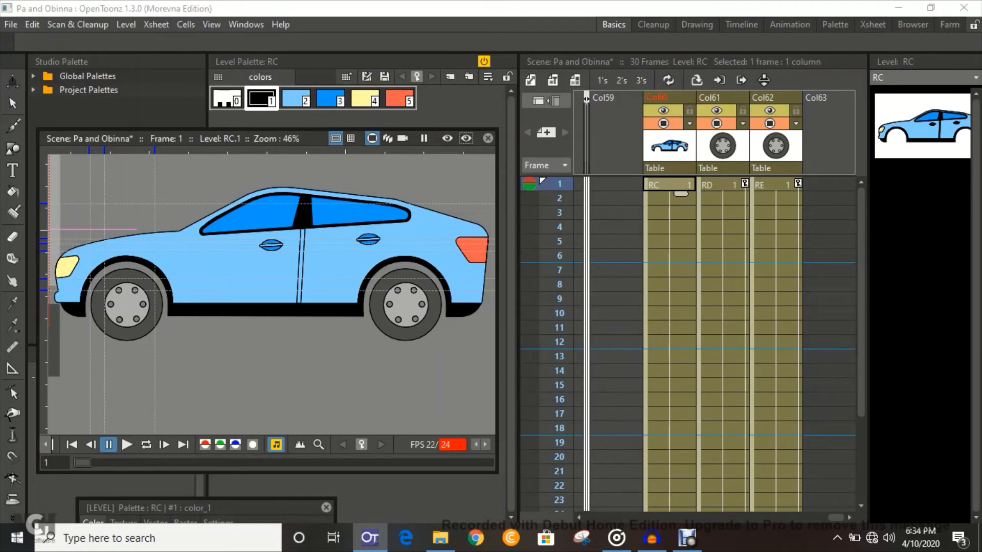
# - Give the RC car body a frame-30 Position key with E/W set to -600 mm
pyautogui.scroll(-3)
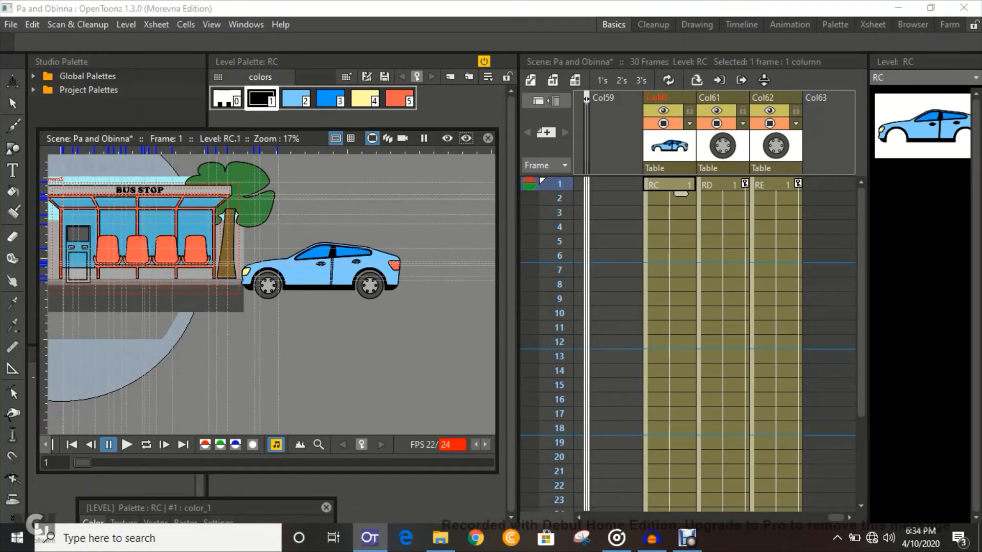
pyautogui.scroll(-3)
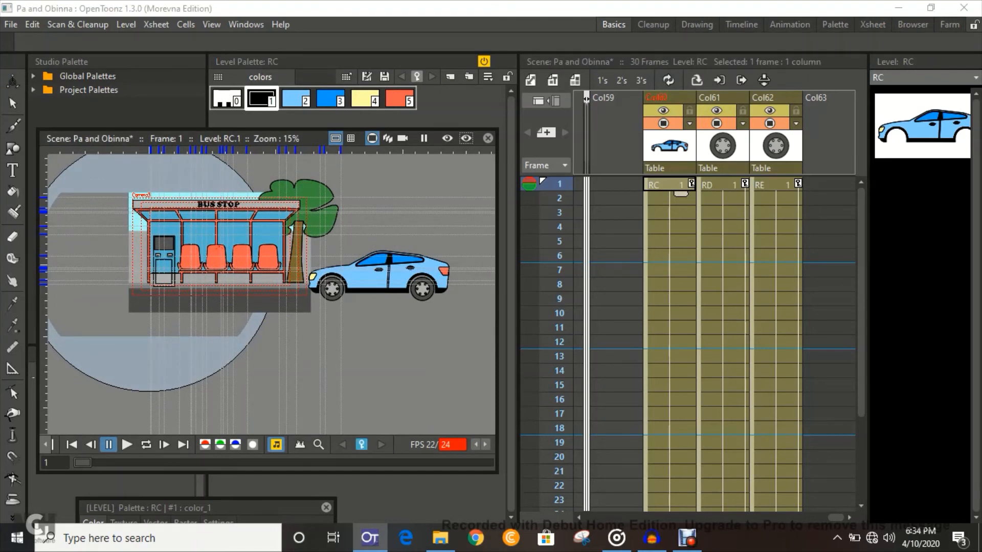
pyautogui.scroll(-3)
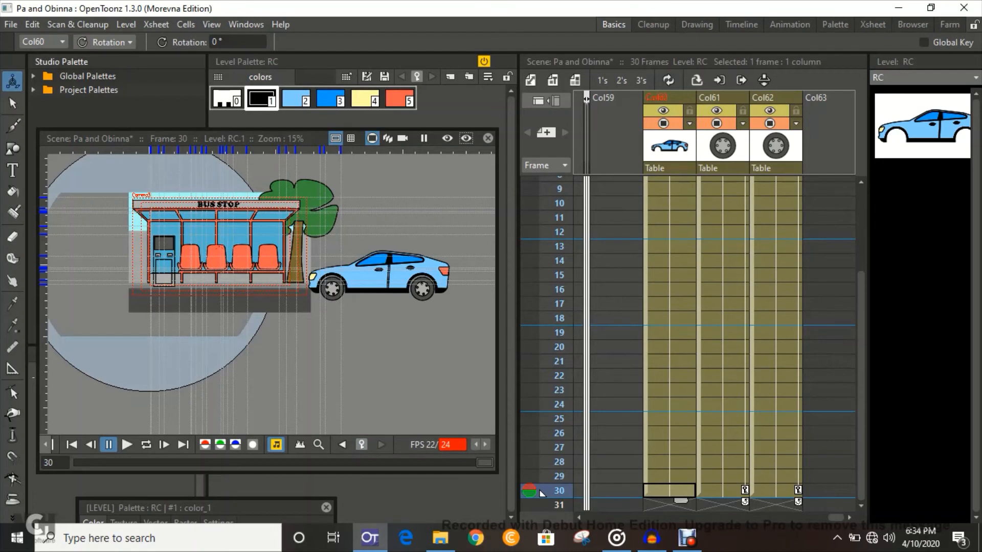
pyautogui.click(130, 42)
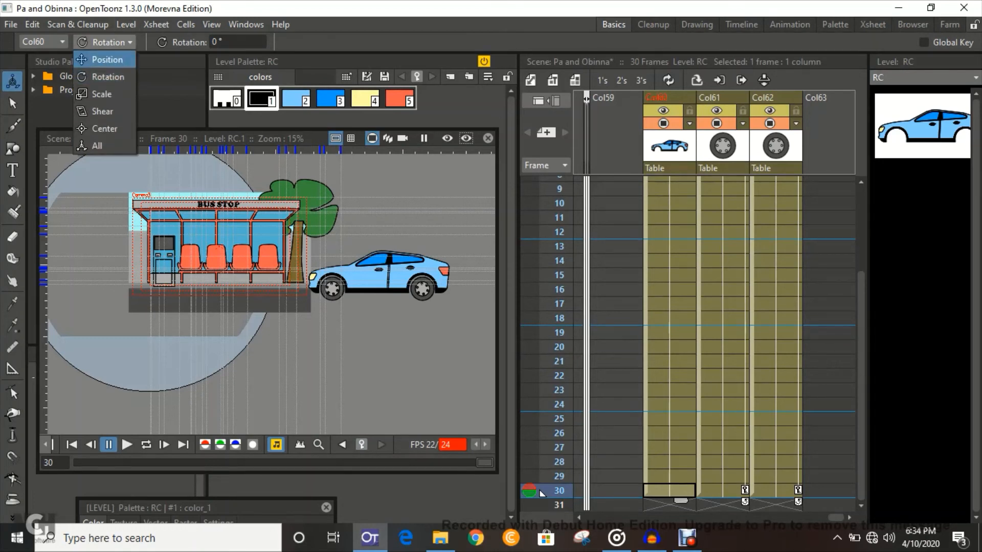
pyautogui.click(107, 59)
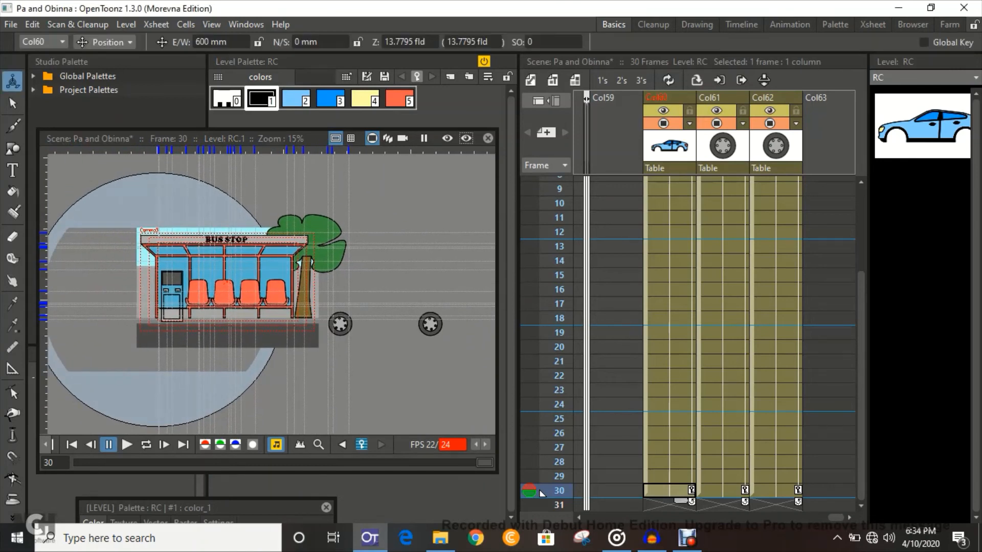
pyautogui.tripleClick(210, 42)
pyautogui.write('-600')
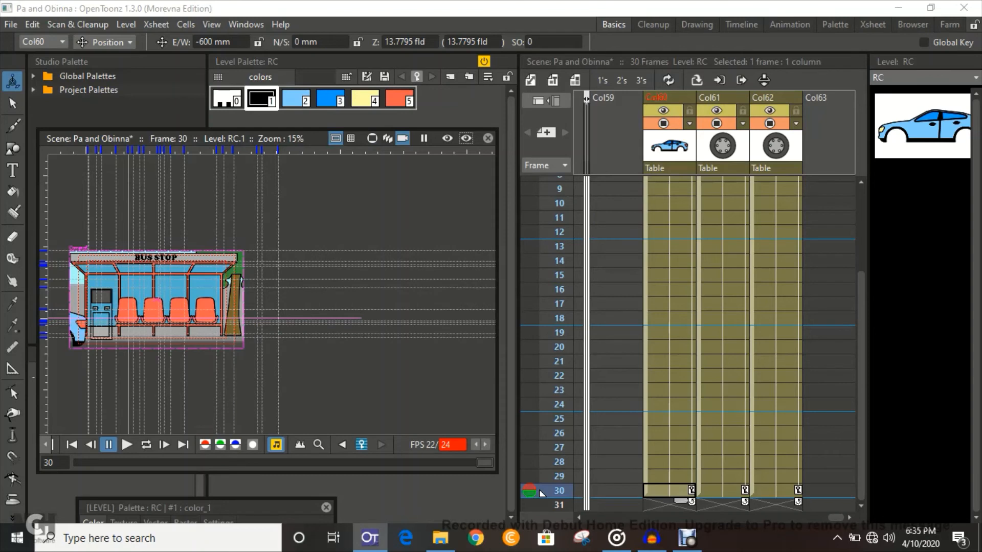
pyautogui.click(372, 139)
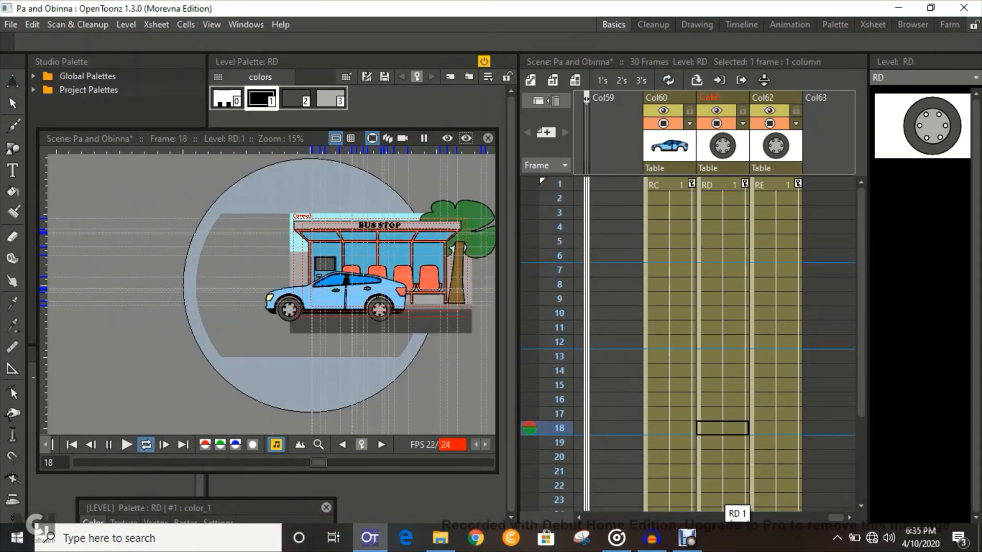
# - Turn on Camera View, play the car drive-by past the bus stop, then pause
pyautogui.click(125, 445)
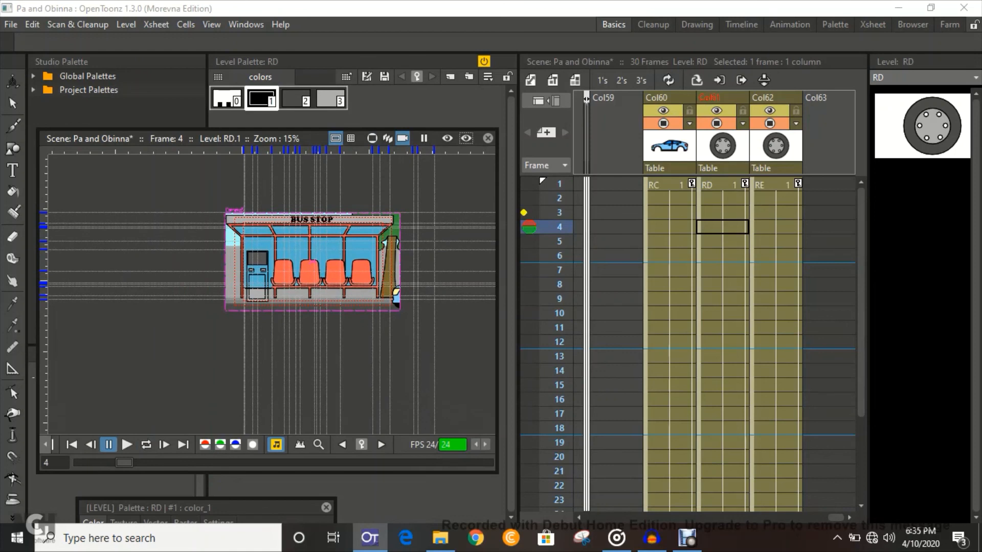
pyautogui.click(126, 444)
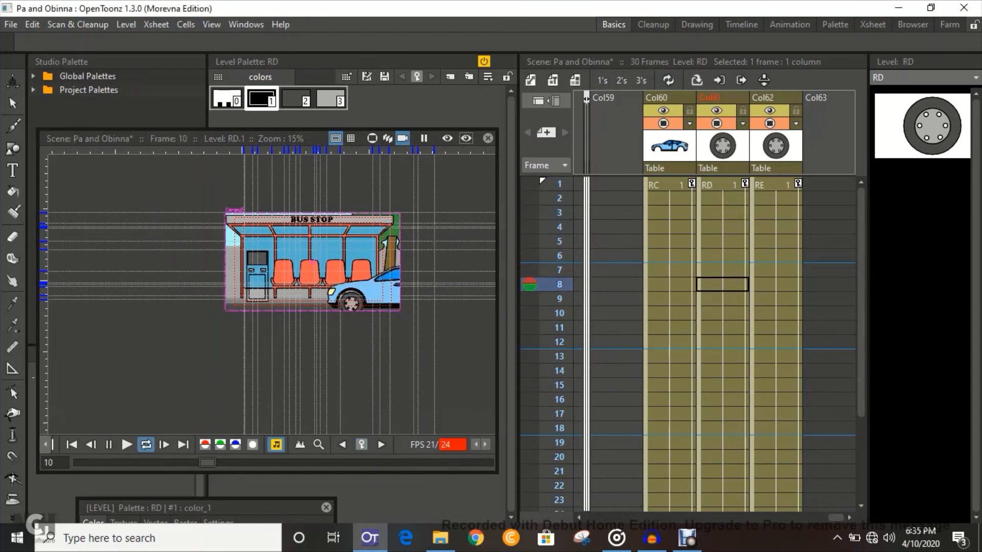
pyautogui.click(126, 444)
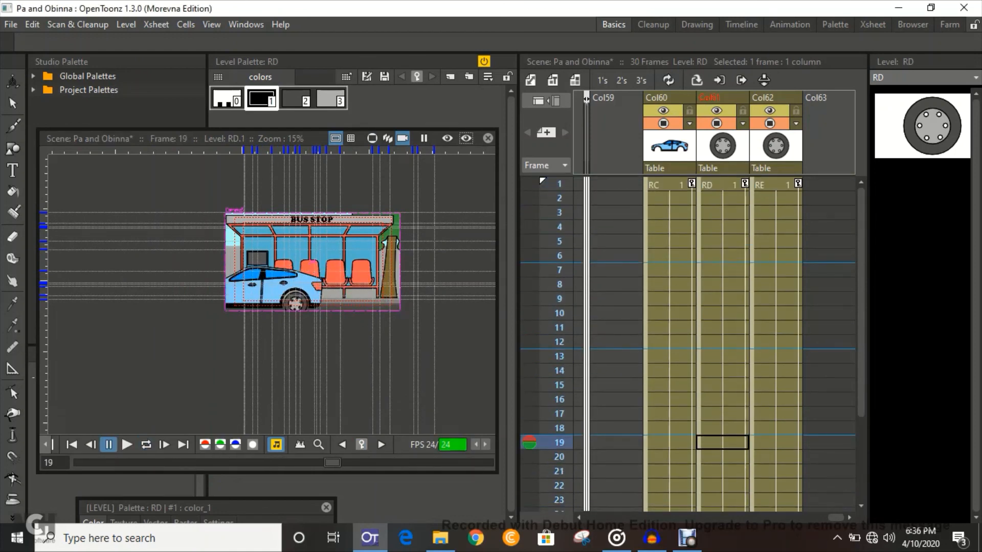